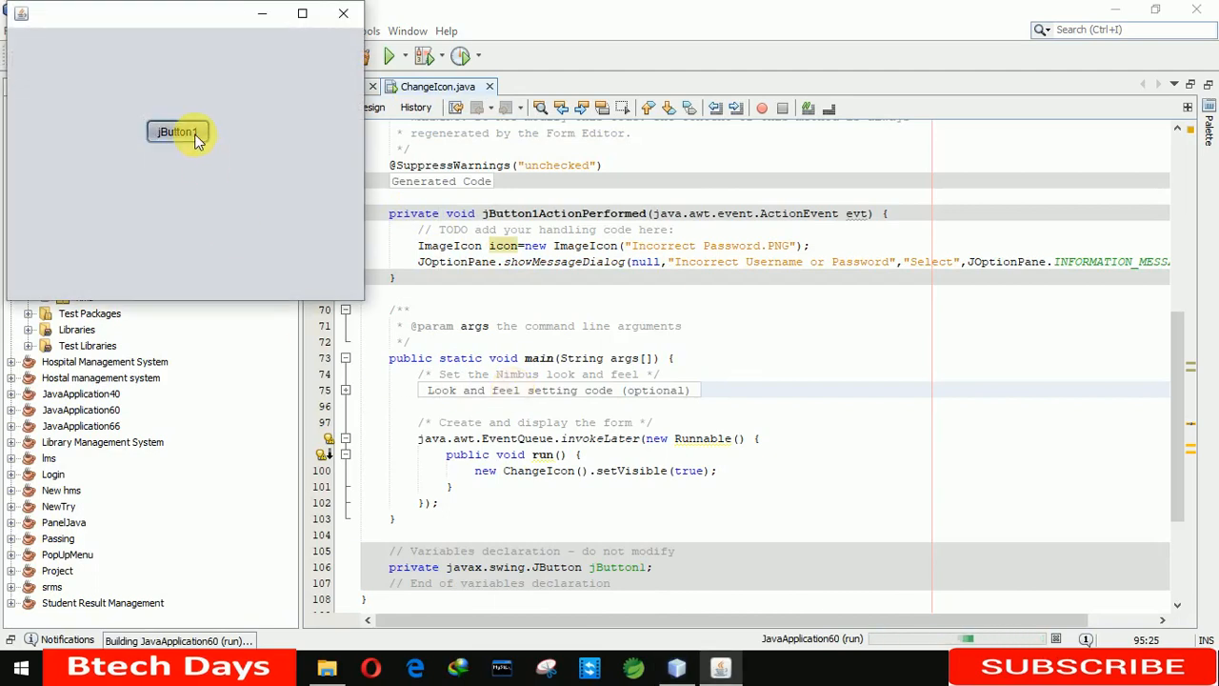
# Preview the current plain 'Incorrect Username or Password' dialog and dismiss it.
pyautogui.click(178, 131)
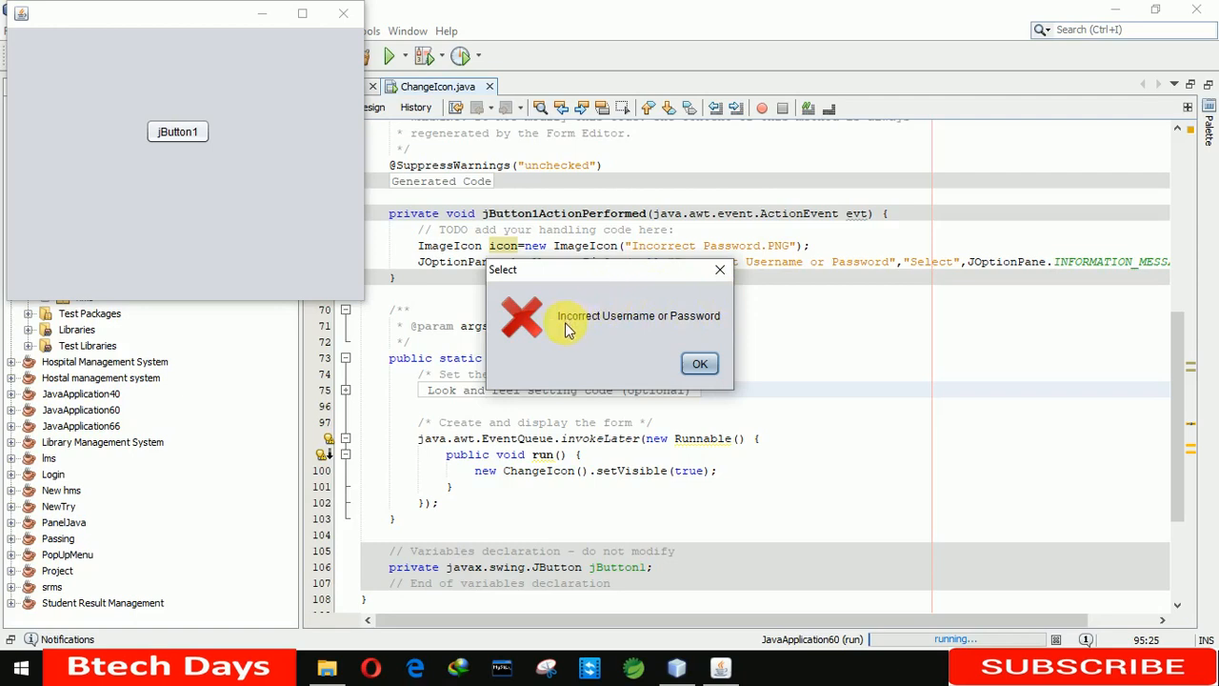
pyautogui.moveTo(701, 340)
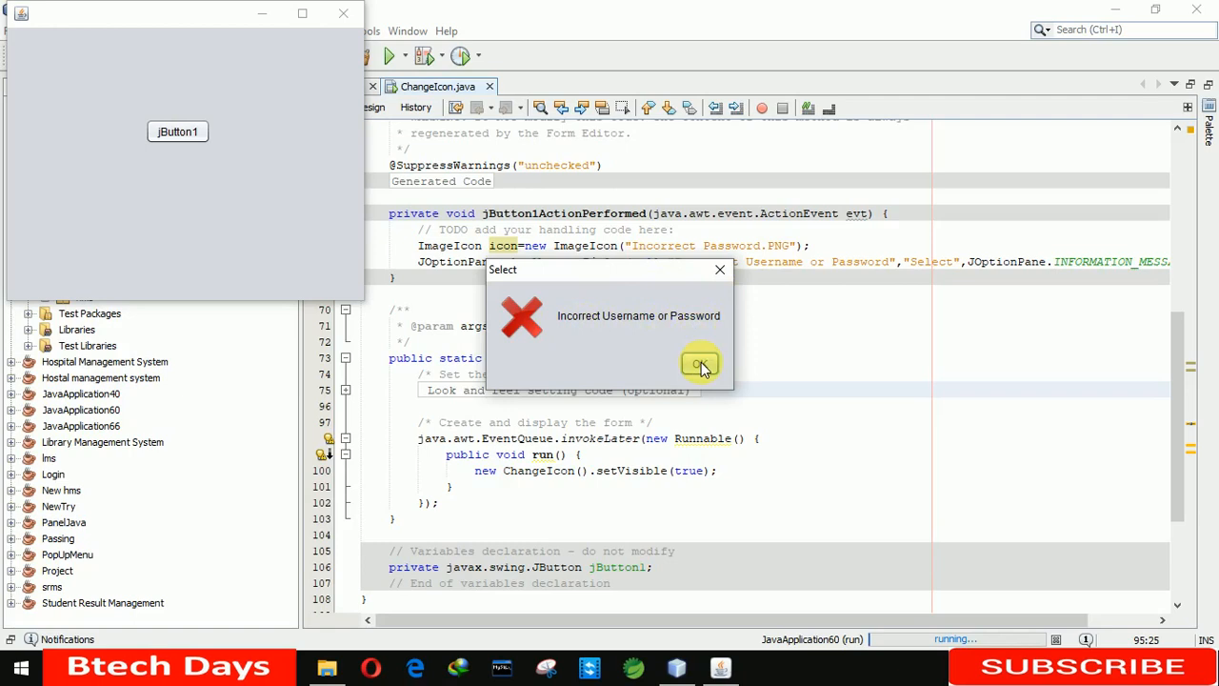
pyautogui.click(700, 364)
pyautogui.write('<html>')
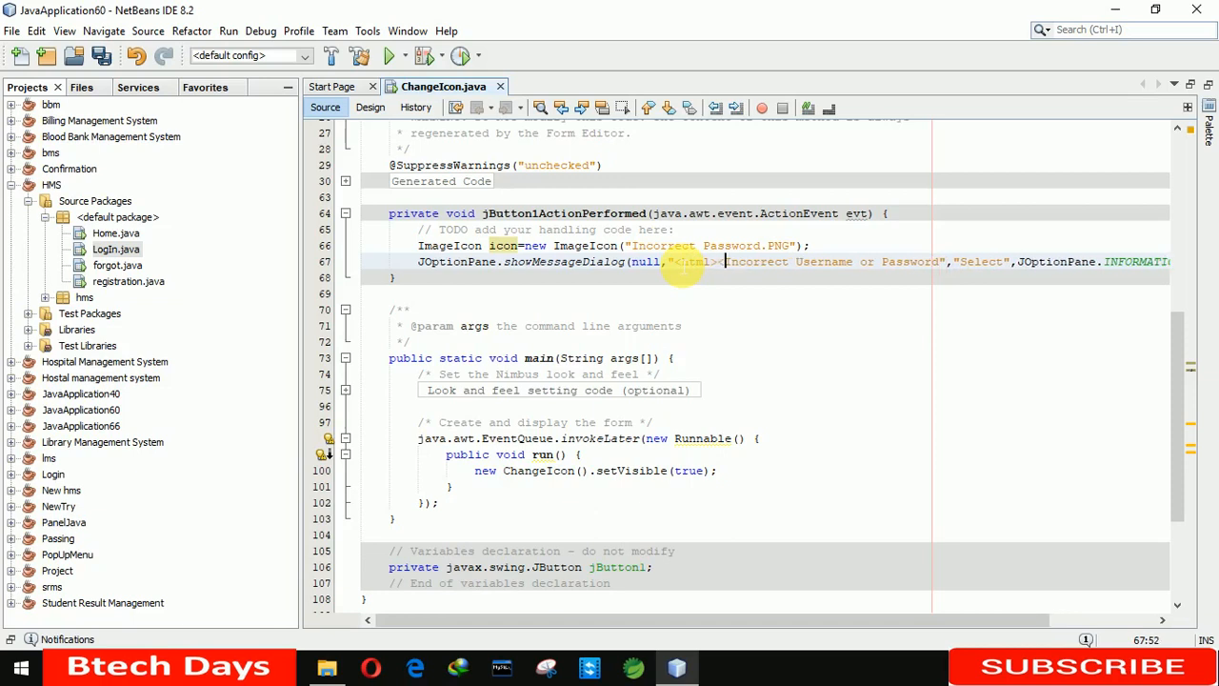
# Wrap the message in <html><b style="color:red; font-size:20px;"> and save ChangeIcon.java.
pyautogui.write('<b>')
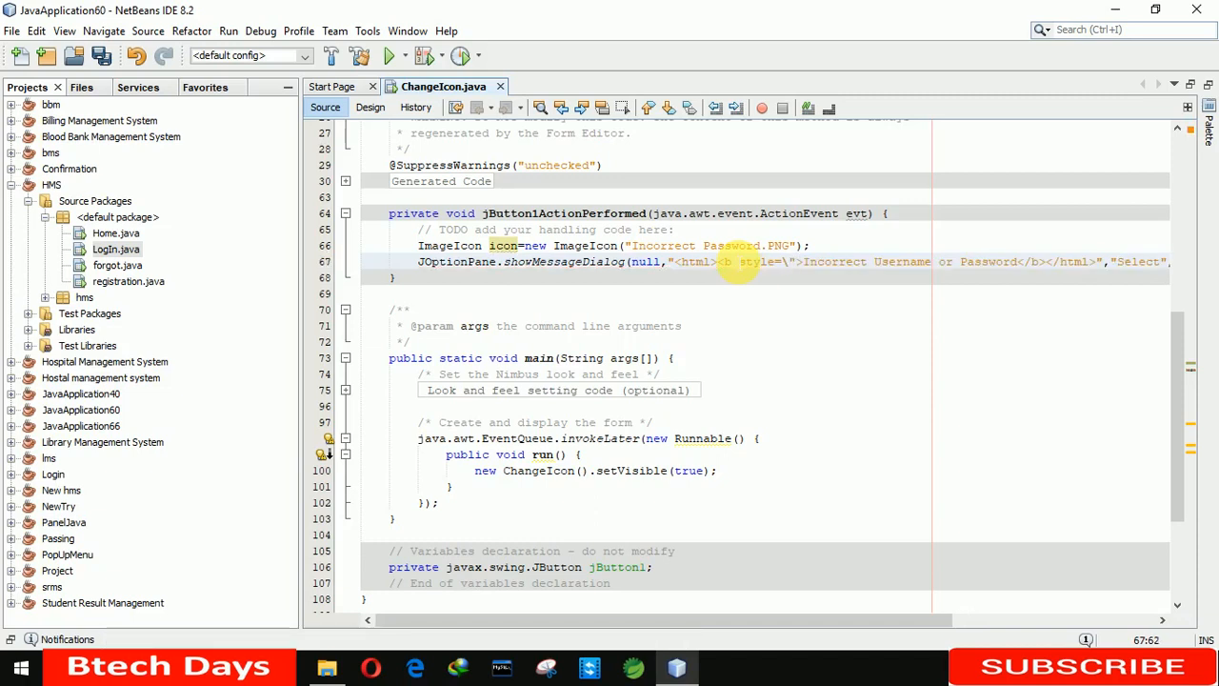
pyautogui.write('color:red; font-size:')
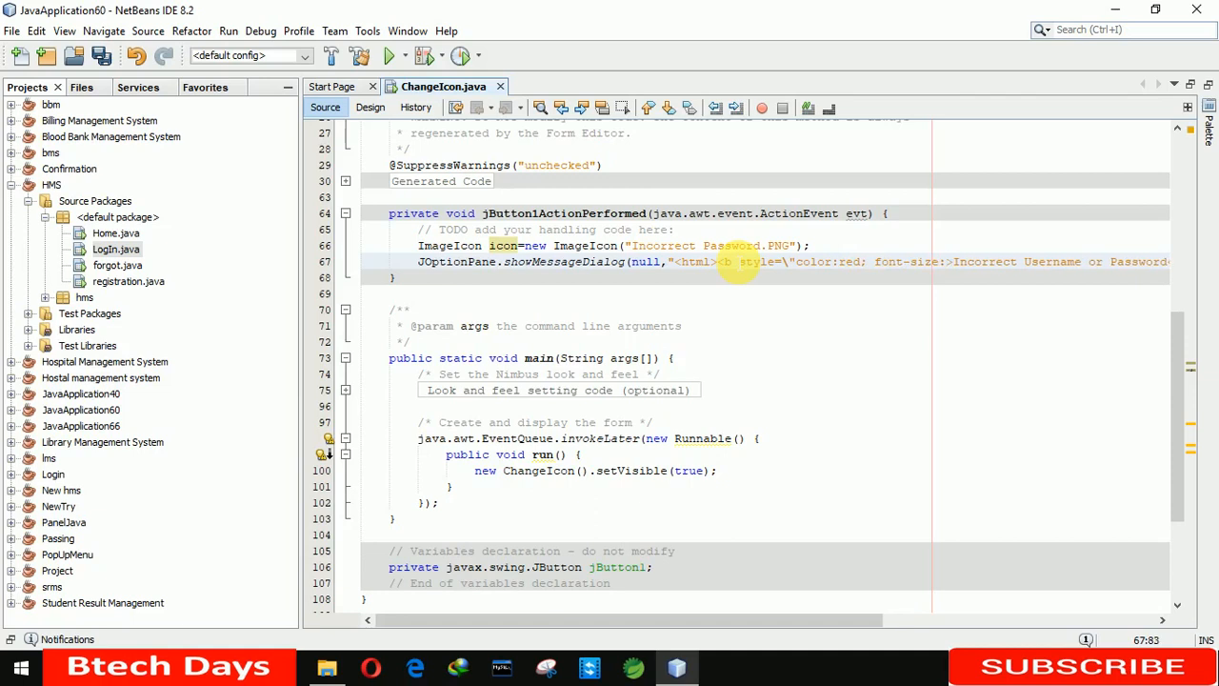
pyautogui.write('20px;')
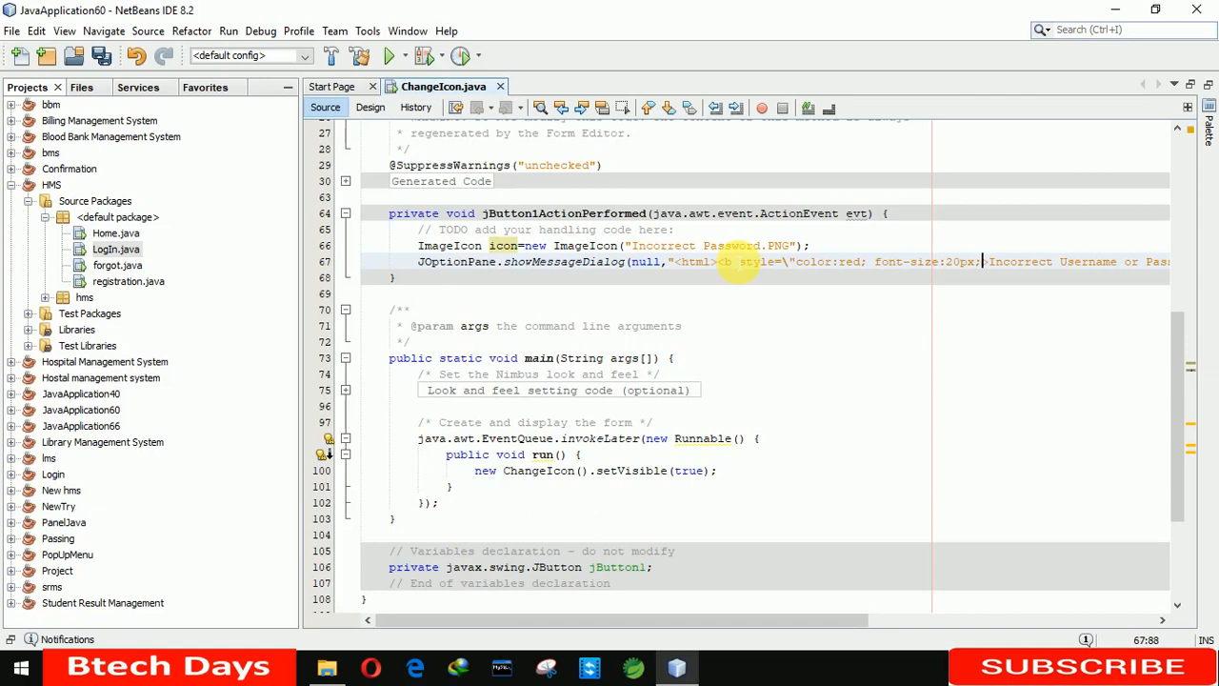
pyautogui.write('\\"')
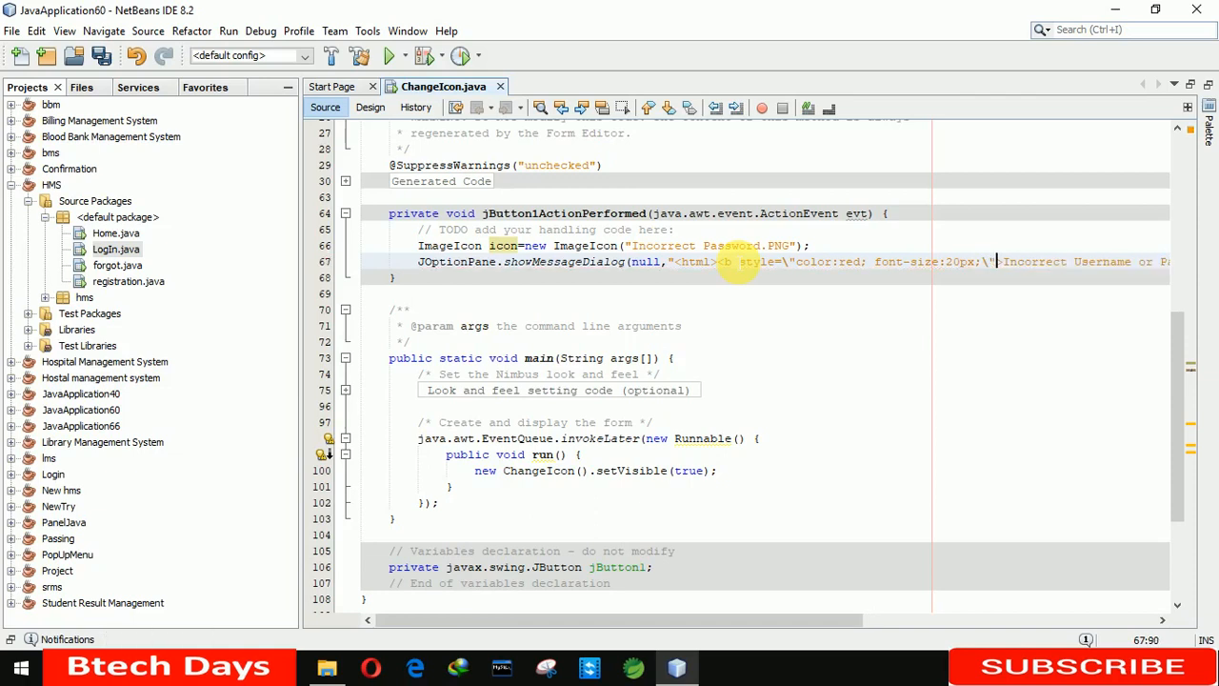
pyautogui.press('ctrl+s')
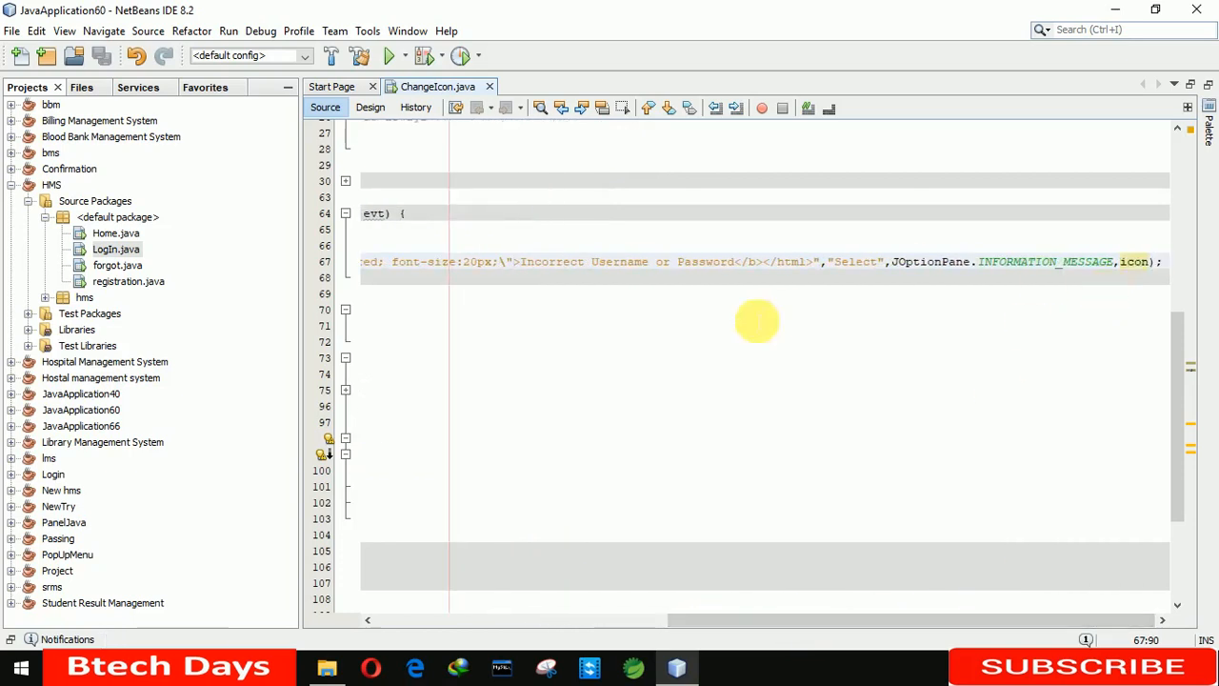
pyautogui.moveTo(819, 621)
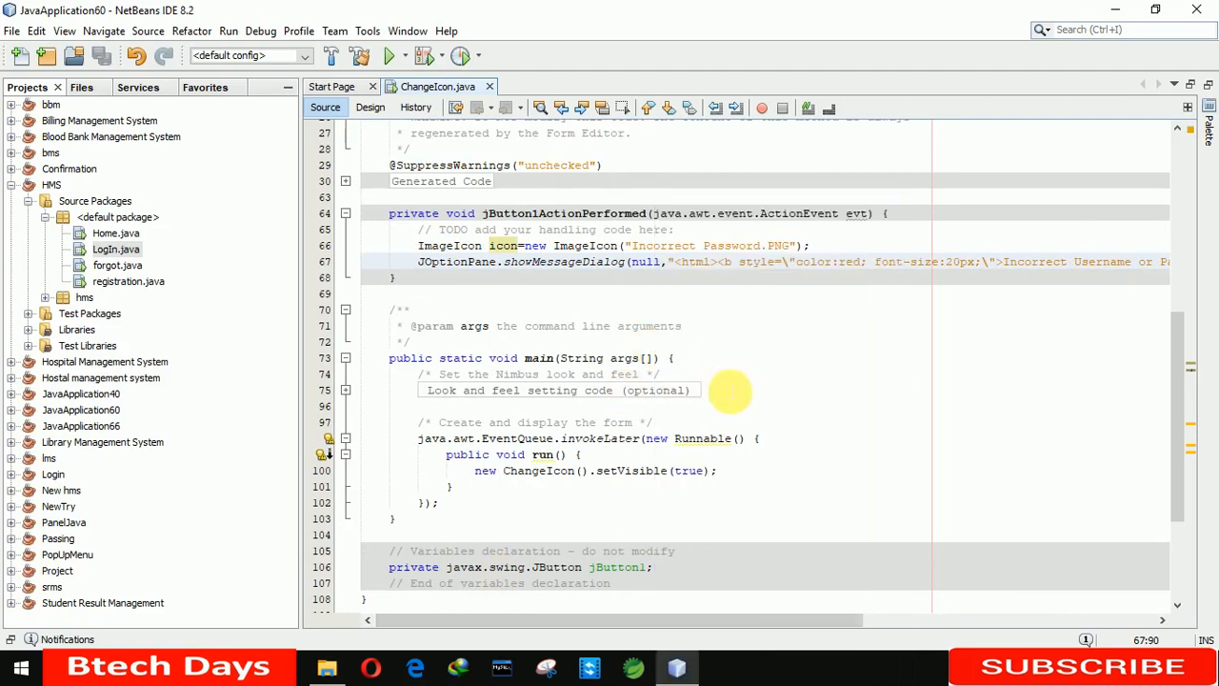
# Run the project and trigger the dialog showing the message in bold red 20px text.
pyautogui.click(389, 56)
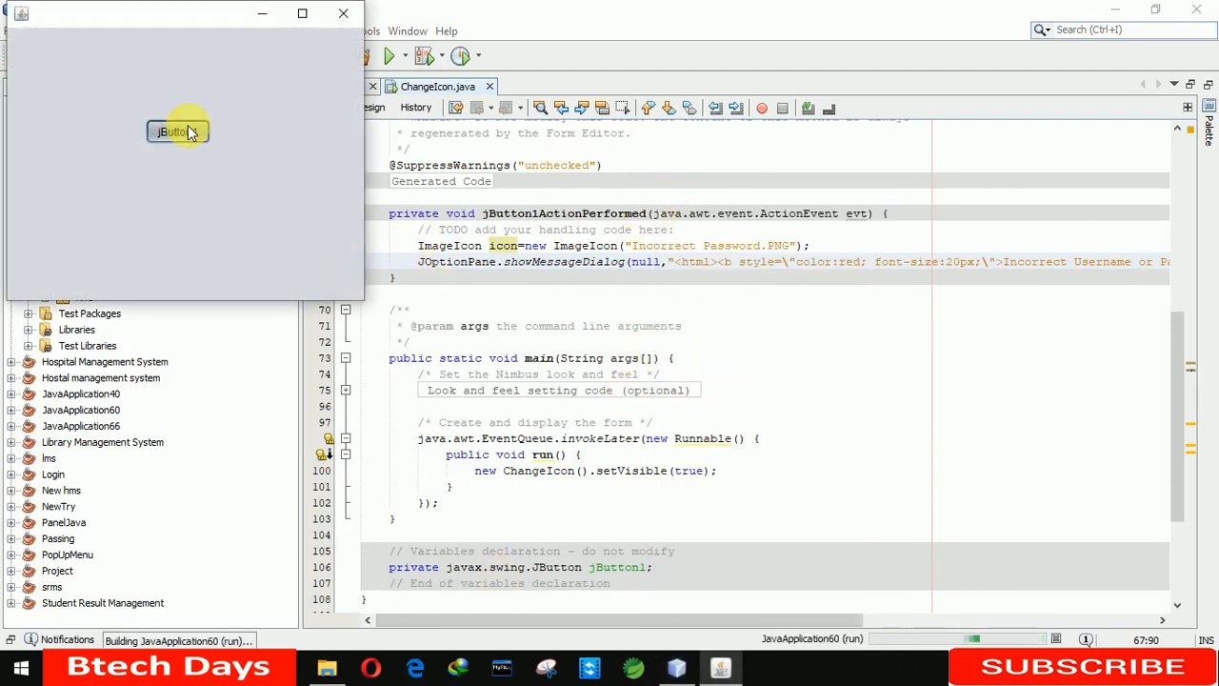
pyautogui.click(177, 132)
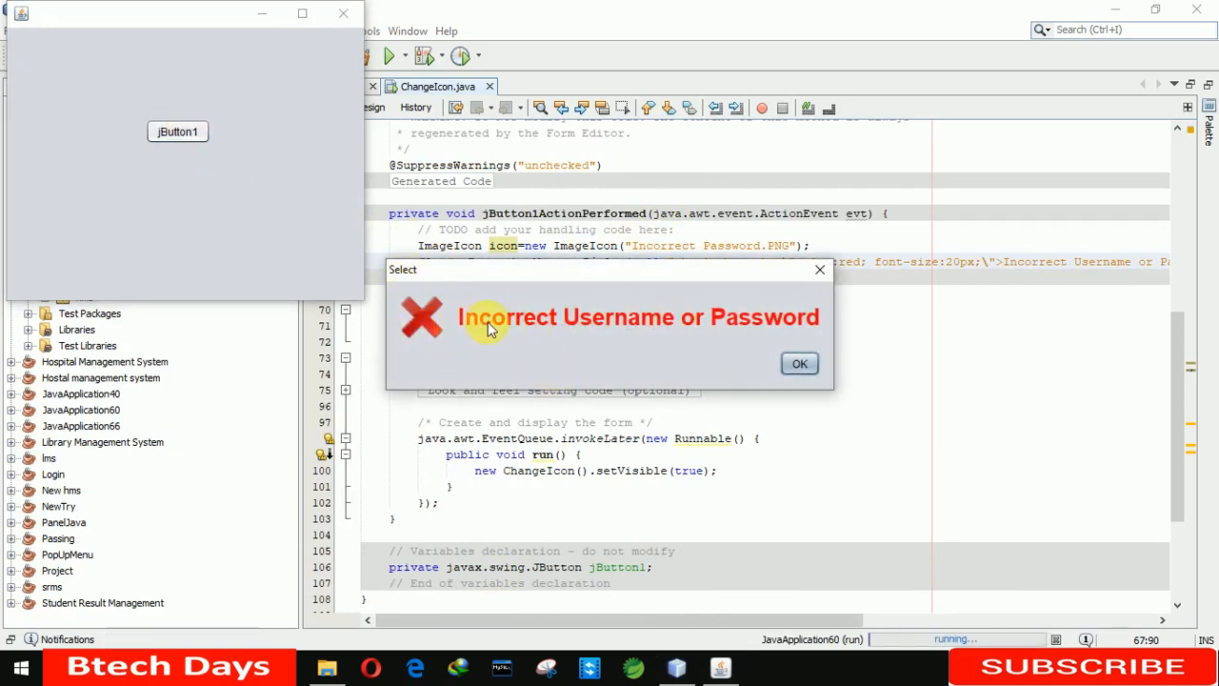
pyautogui.moveTo(817, 328)
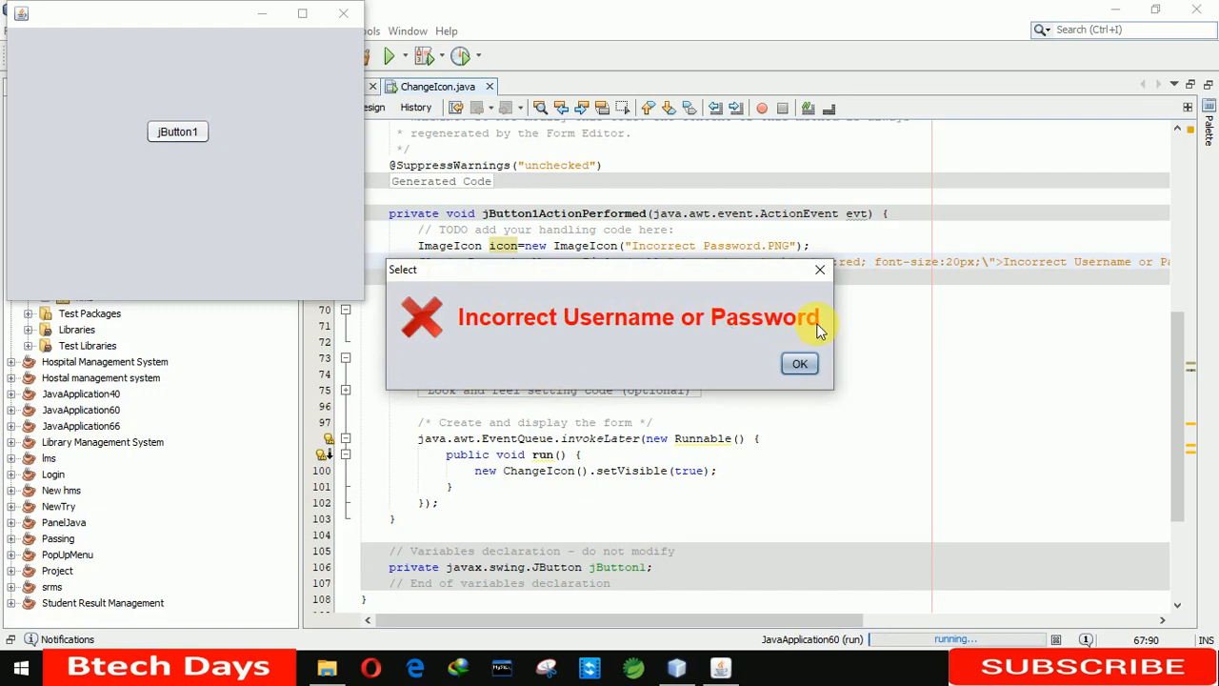